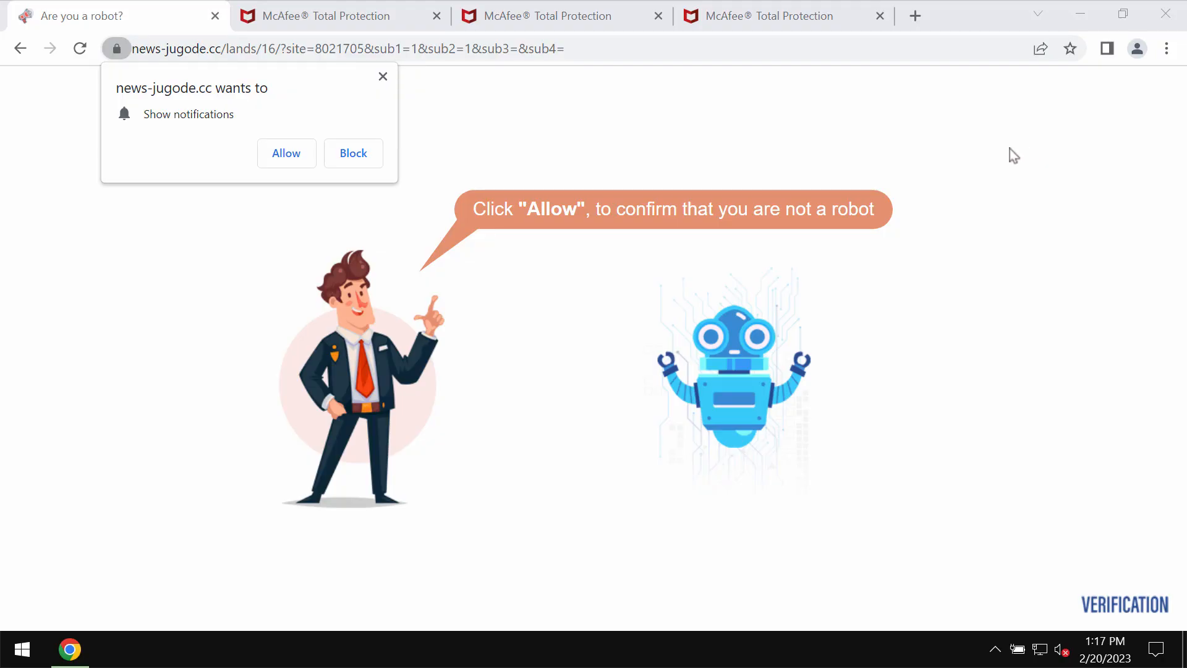
{"action": "mouse_move", "coordinate": [1007, 165]}
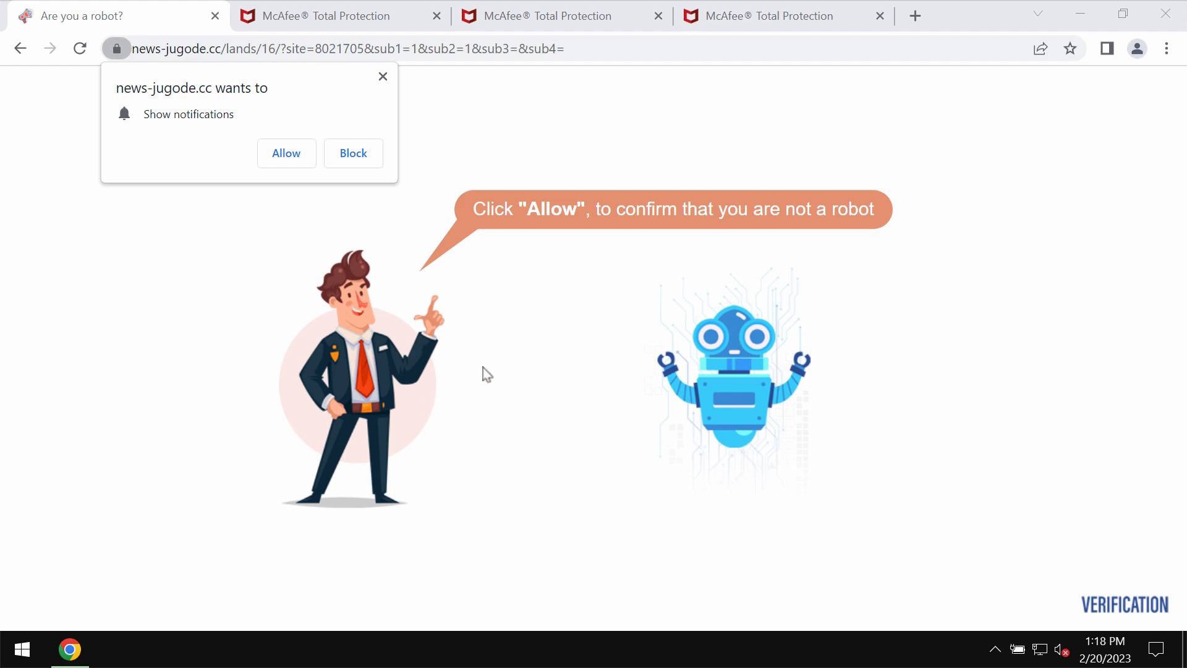
{"action": "mouse_move", "coordinate": [469, 319]}
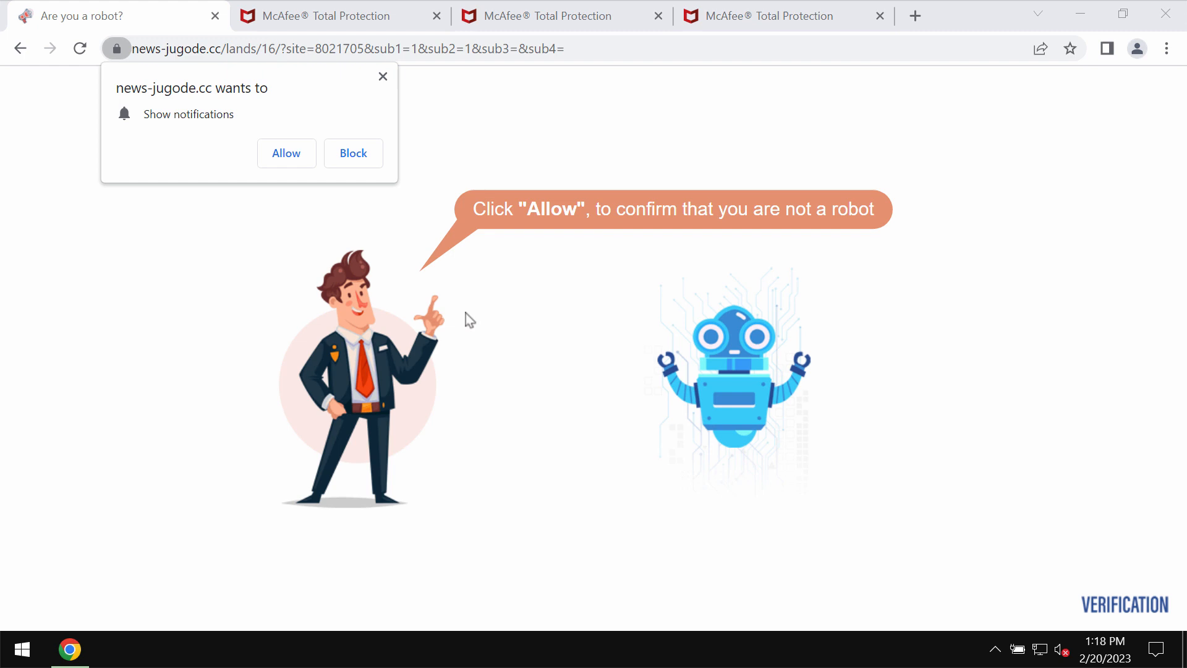
Step: Allow notifications from news-jugode.cc, 1.news-jugode.cc and ztzguv.com, then start a new tab
{"action": "left_click", "coordinate": [286, 153]}
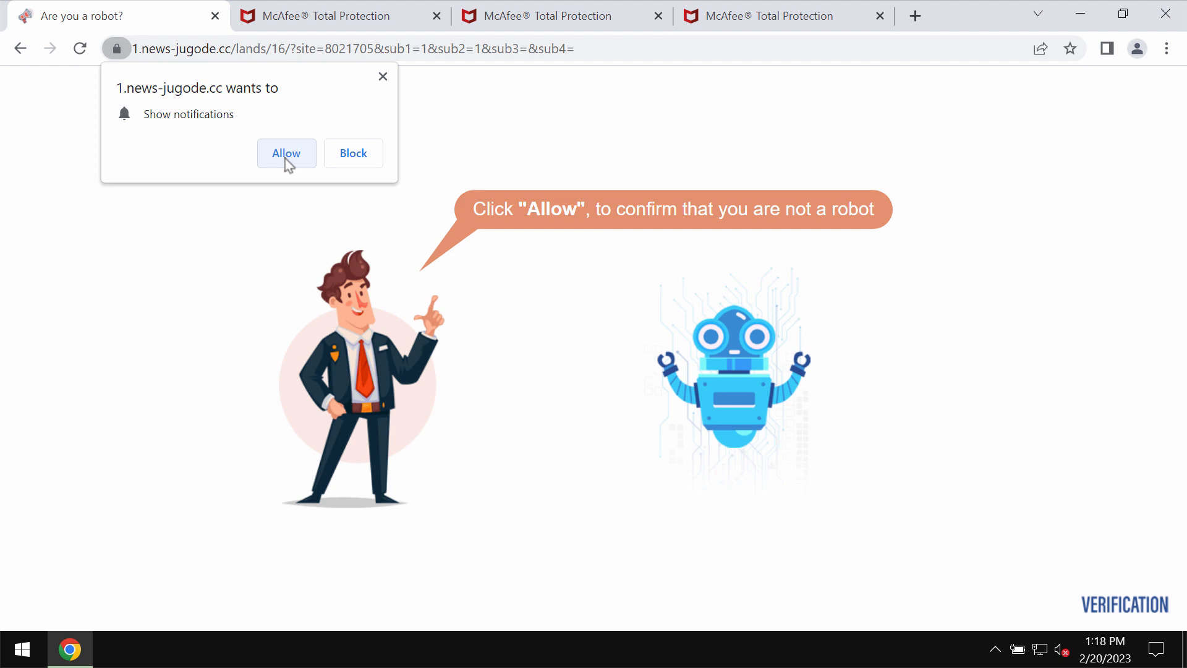
{"action": "left_click", "coordinate": [286, 153]}
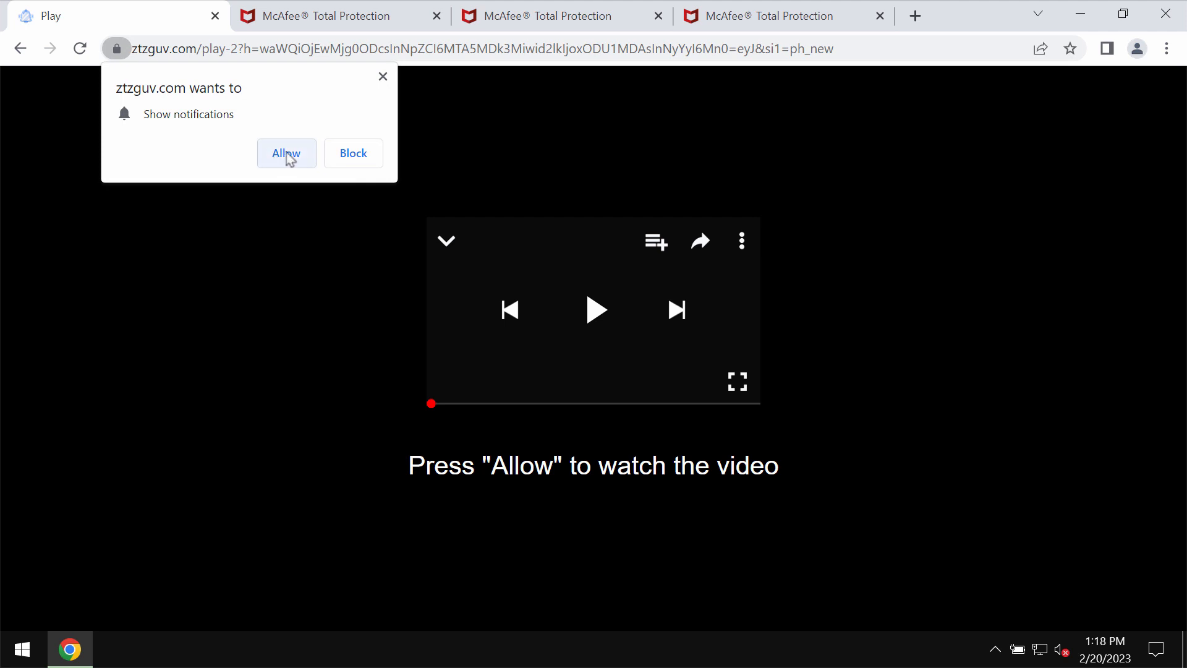
{"action": "left_click", "coordinate": [286, 152]}
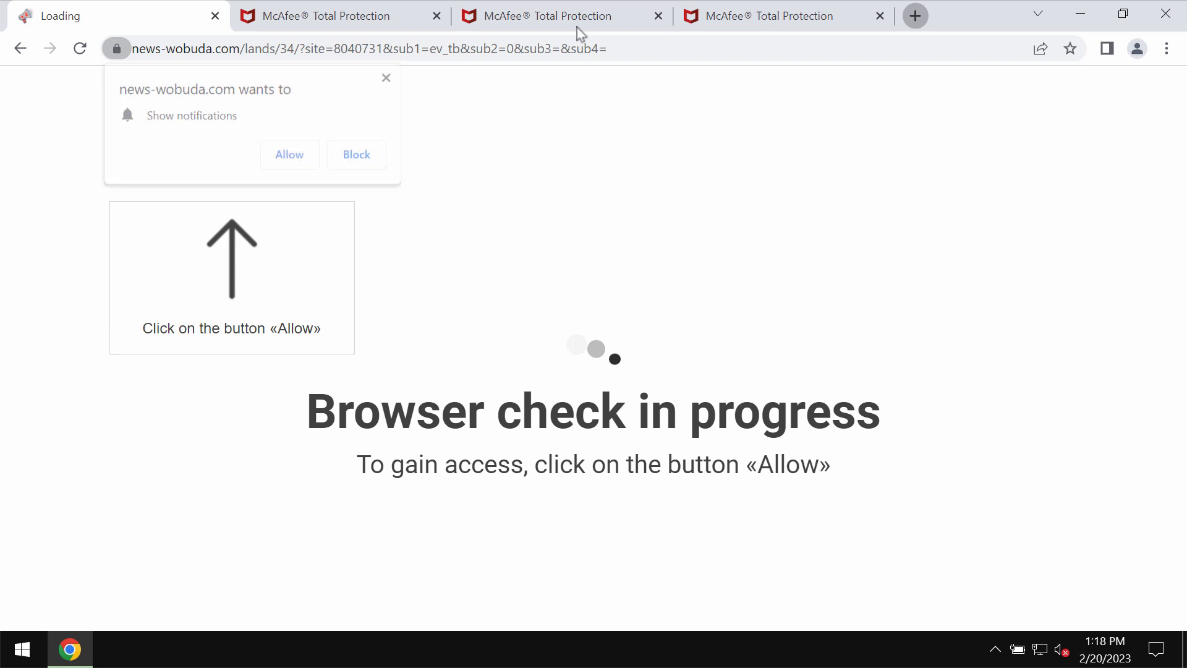
{"action": "left_click", "coordinate": [914, 15]}
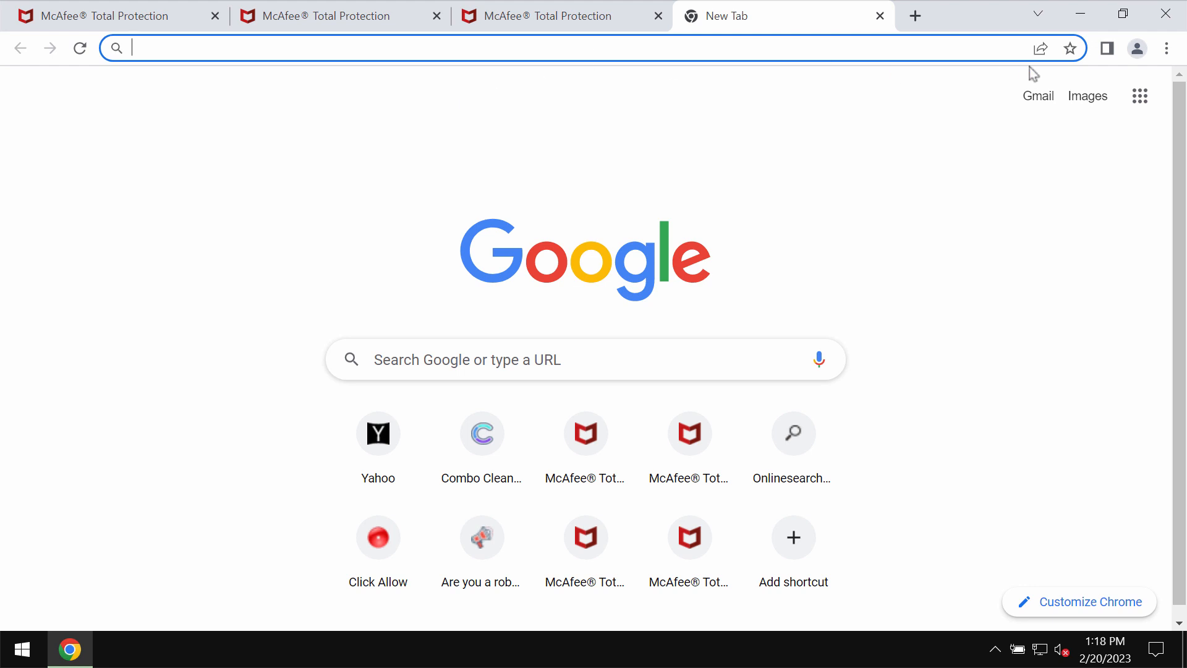
Step: Go to Chrome settings and scroll down the list of notification-allowed sites
{"action": "left_click", "coordinate": [1165, 47]}
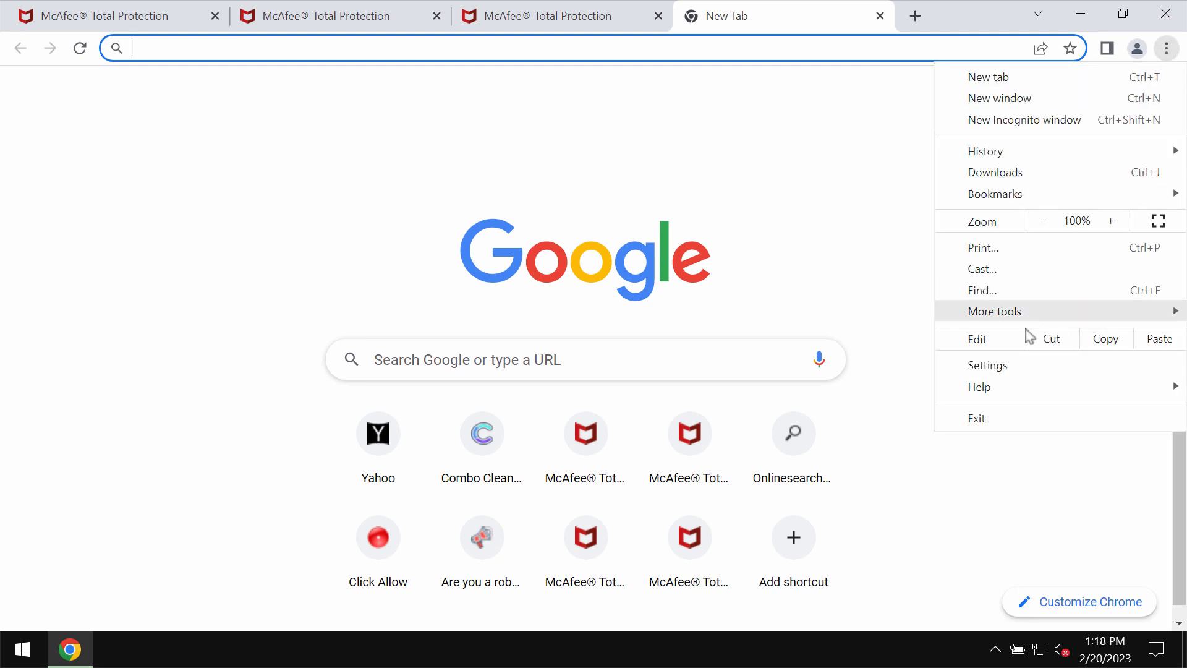
{"action": "left_click", "coordinate": [987, 365]}
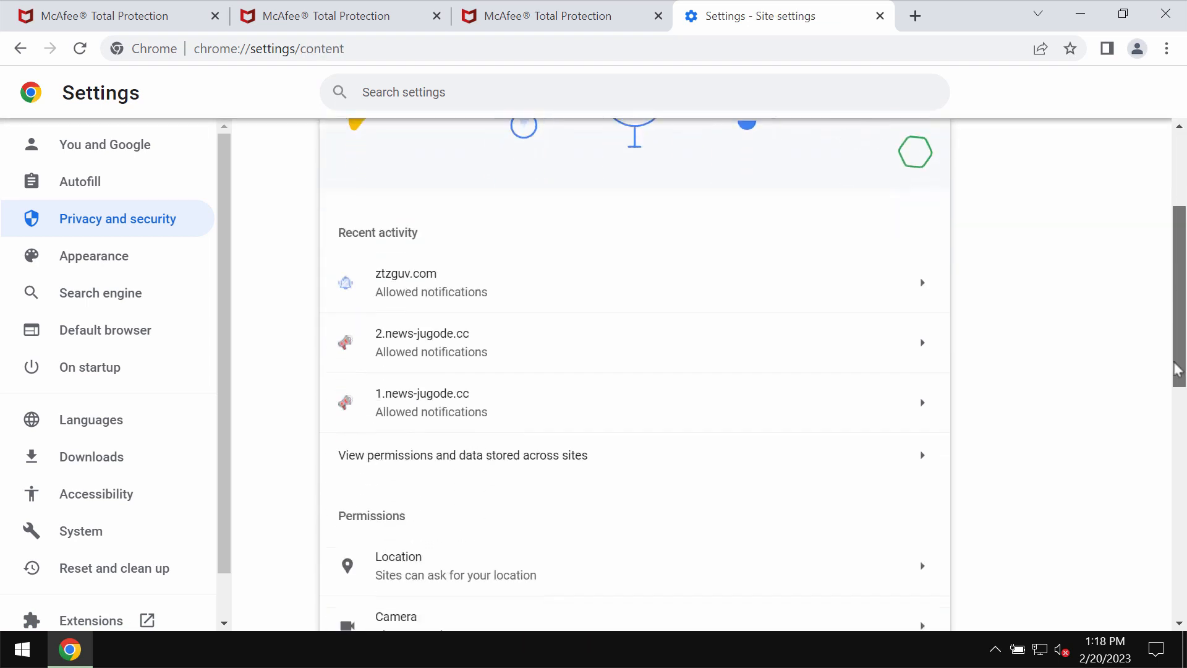
{"action": "scroll", "scroll_direction": "down", "scroll_amount": 3}
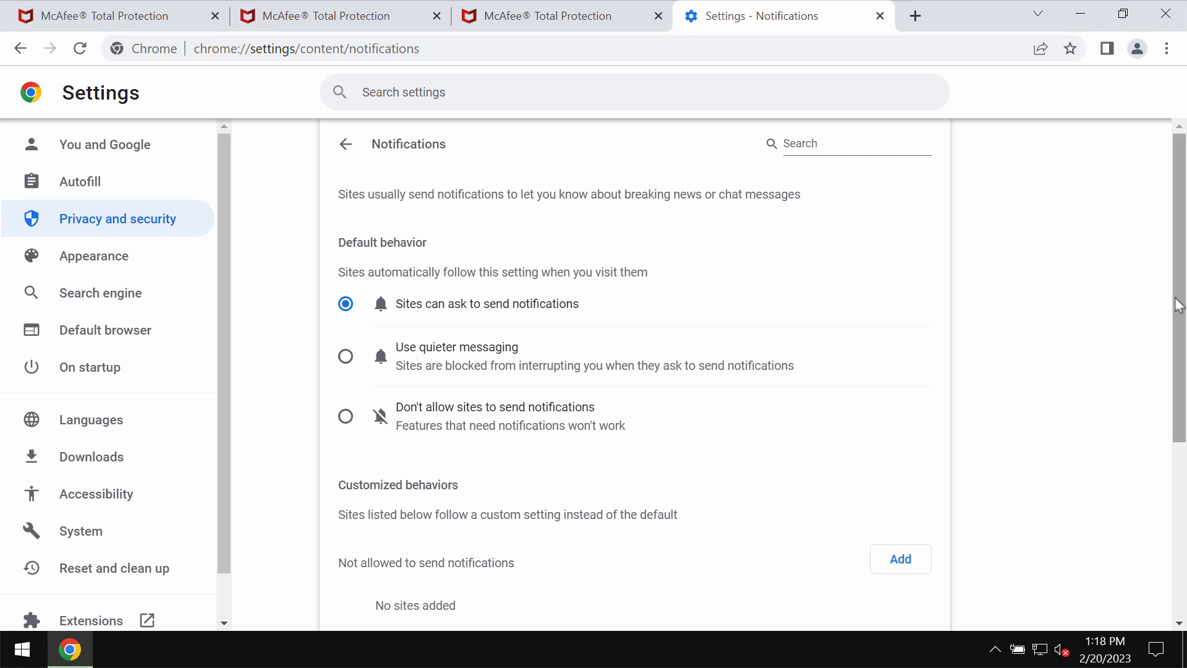
{"action": "scroll", "scroll_direction": "down", "scroll_amount": 3}
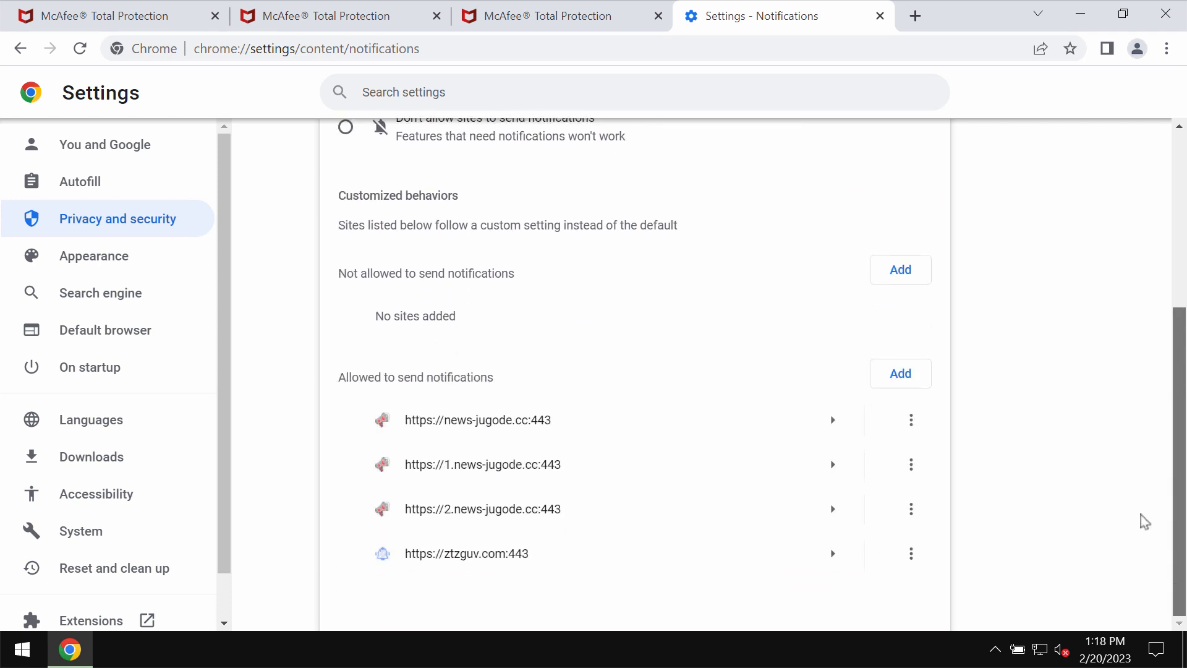
{"action": "mouse_move", "coordinate": [911, 420]}
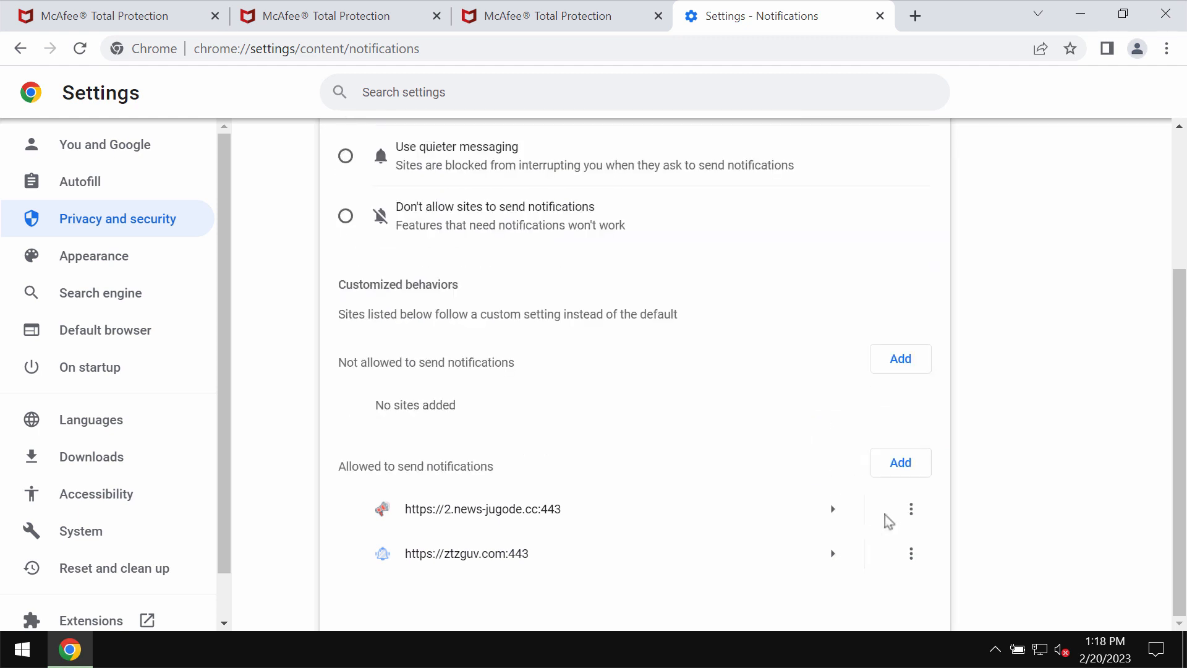
Step: Remove 2.news-jugode.cc from the allowed notification sites
{"action": "left_click", "coordinate": [911, 508]}
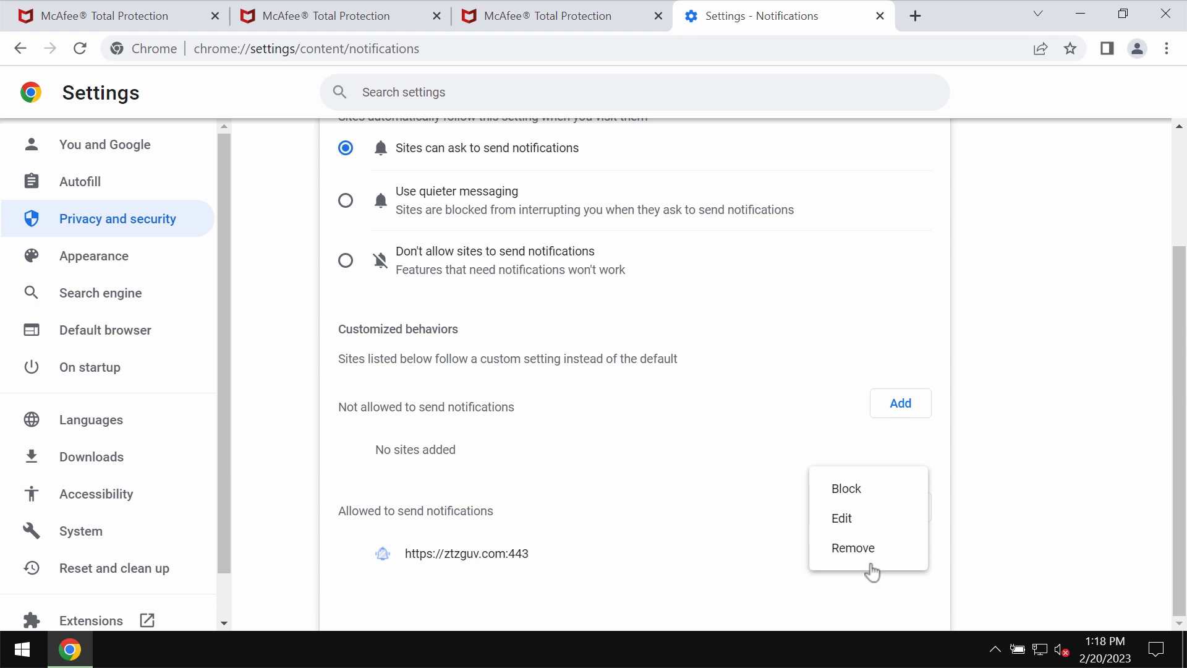
{"action": "left_click", "coordinate": [852, 547]}
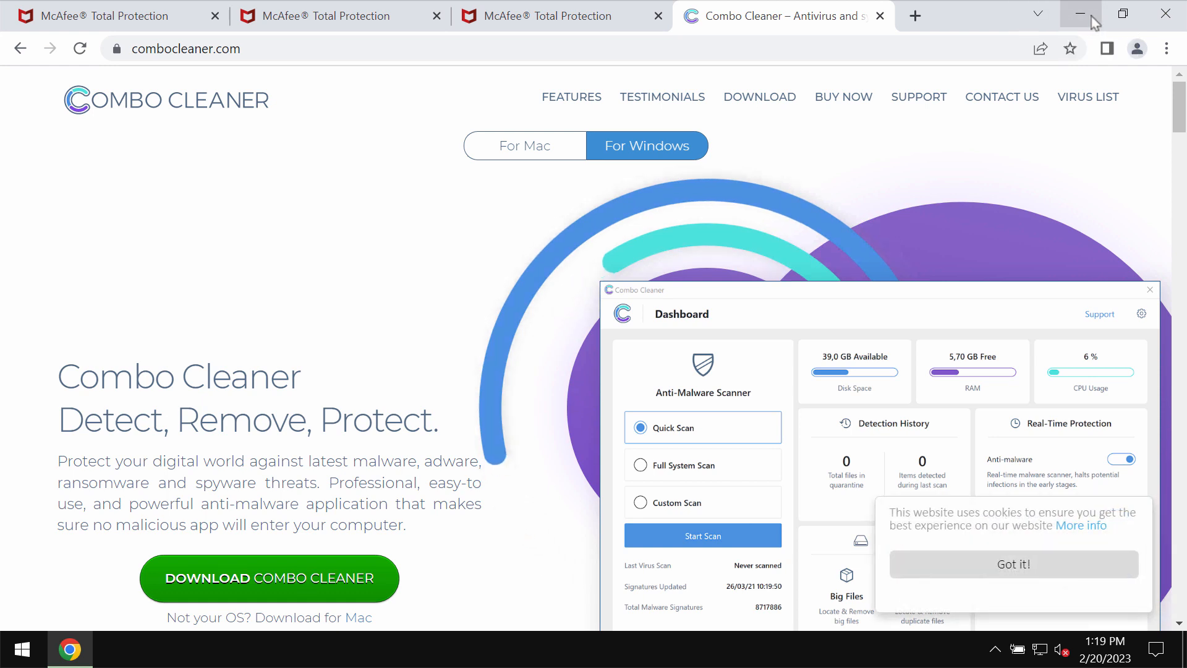
{"action": "mouse_move", "coordinate": [1083, 14]}
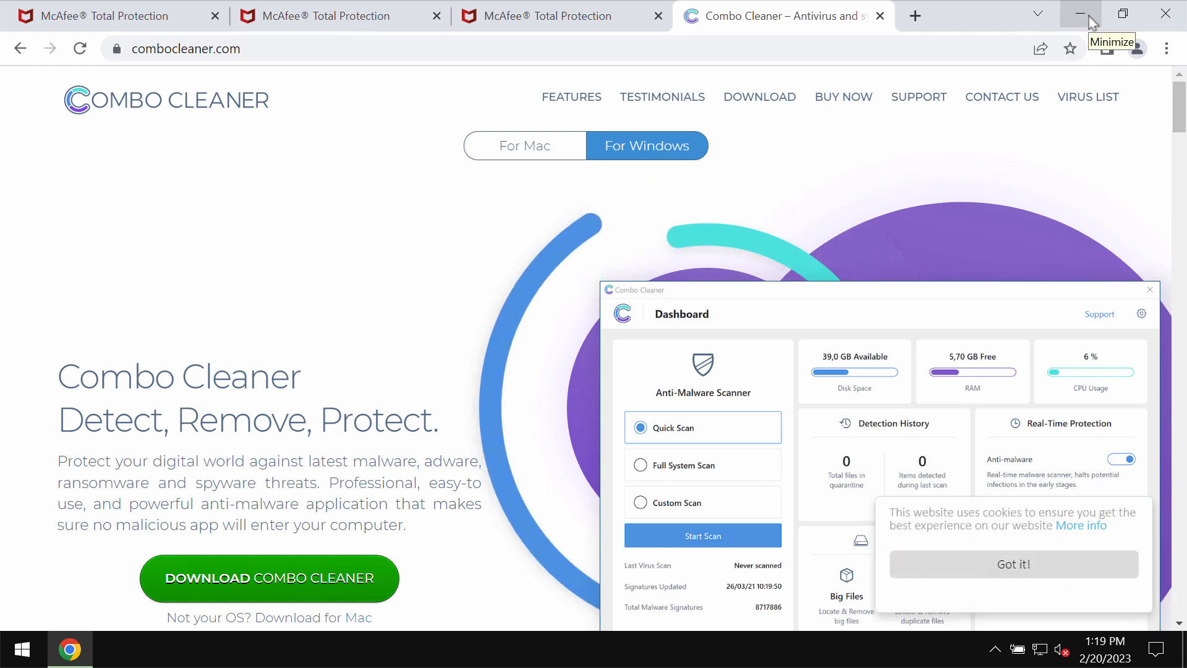
Step: Minimize Chrome and launch Combo Cleaner from its desktop shortcut
{"action": "left_click", "coordinate": [1084, 14]}
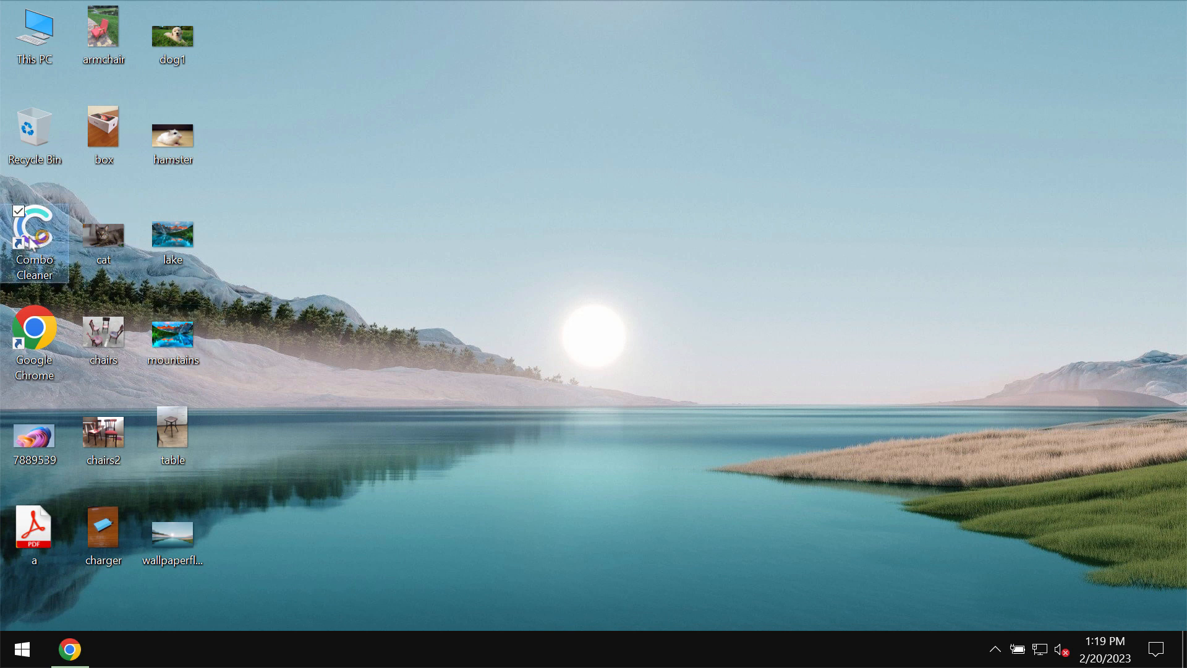
{"action": "double_click", "coordinate": [34, 234]}
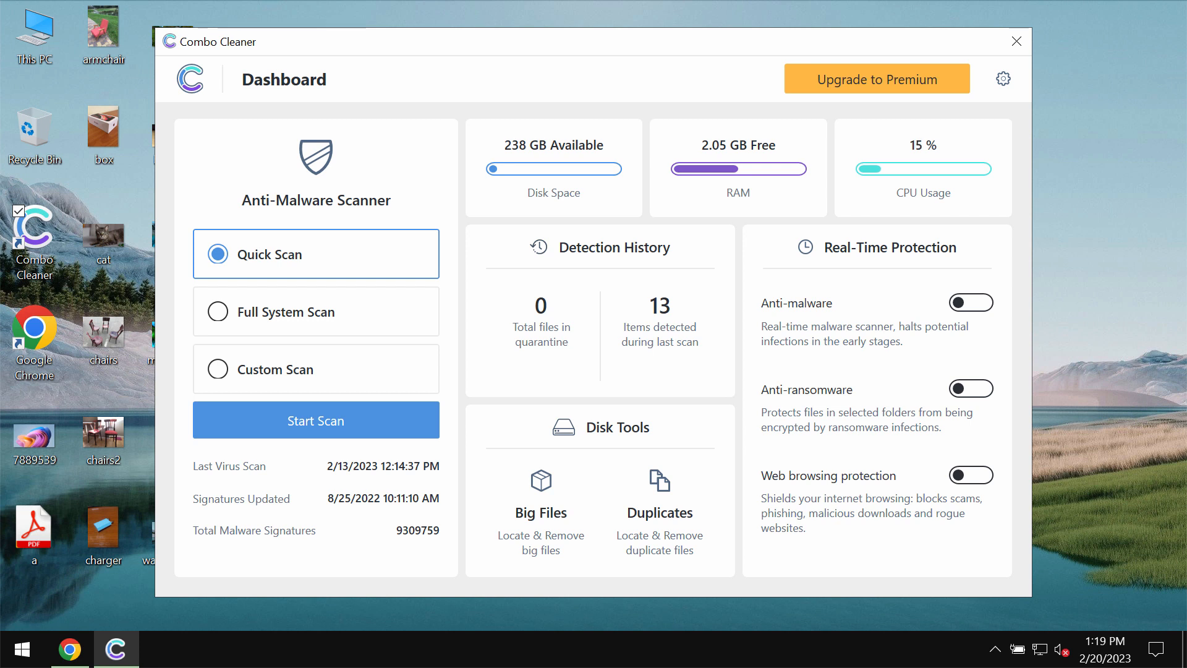
{"action": "mouse_move", "coordinate": [957, 7]}
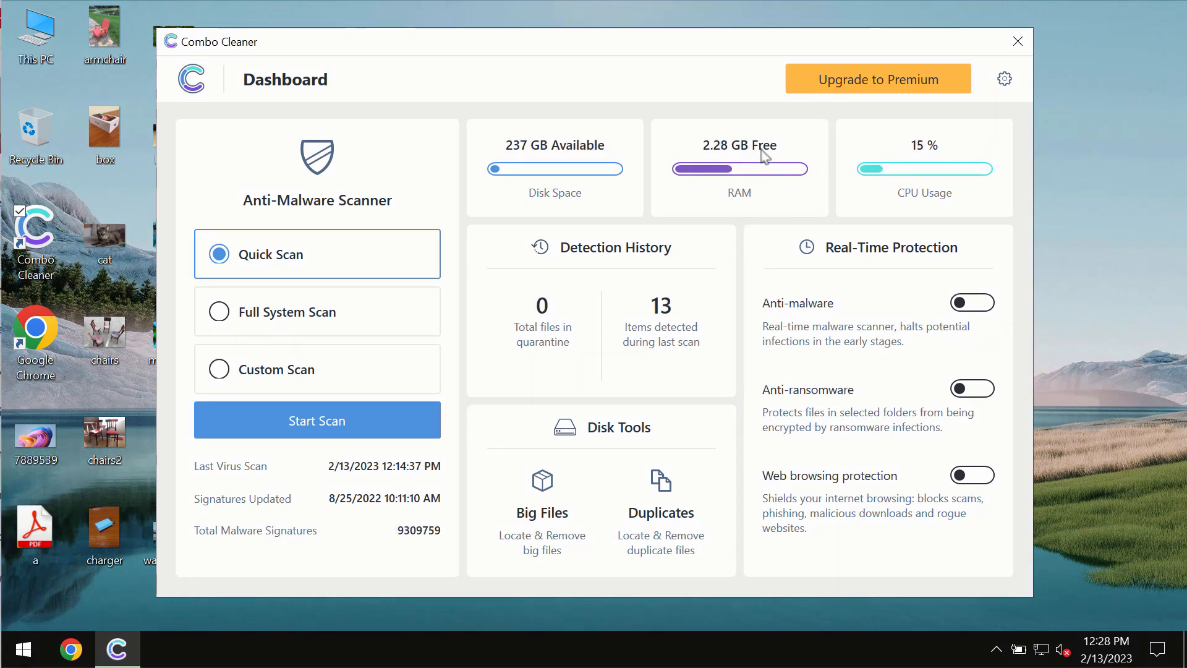
{"action": "mouse_move", "coordinate": [719, 58]}
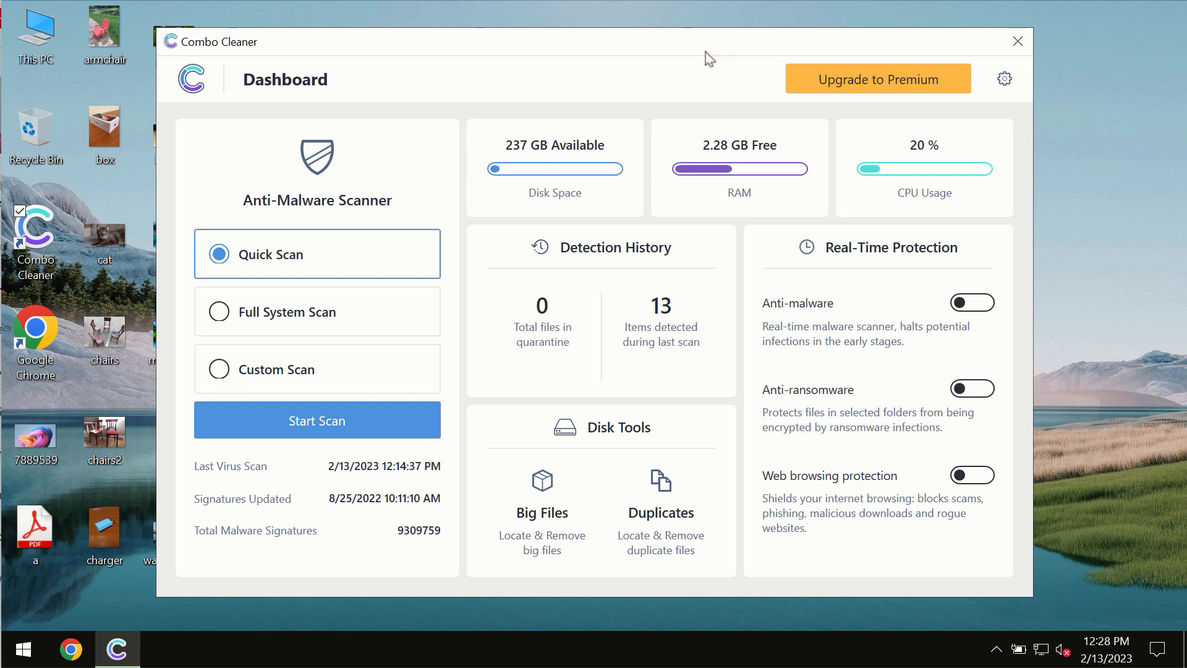
{"action": "mouse_move", "coordinate": [472, 203]}
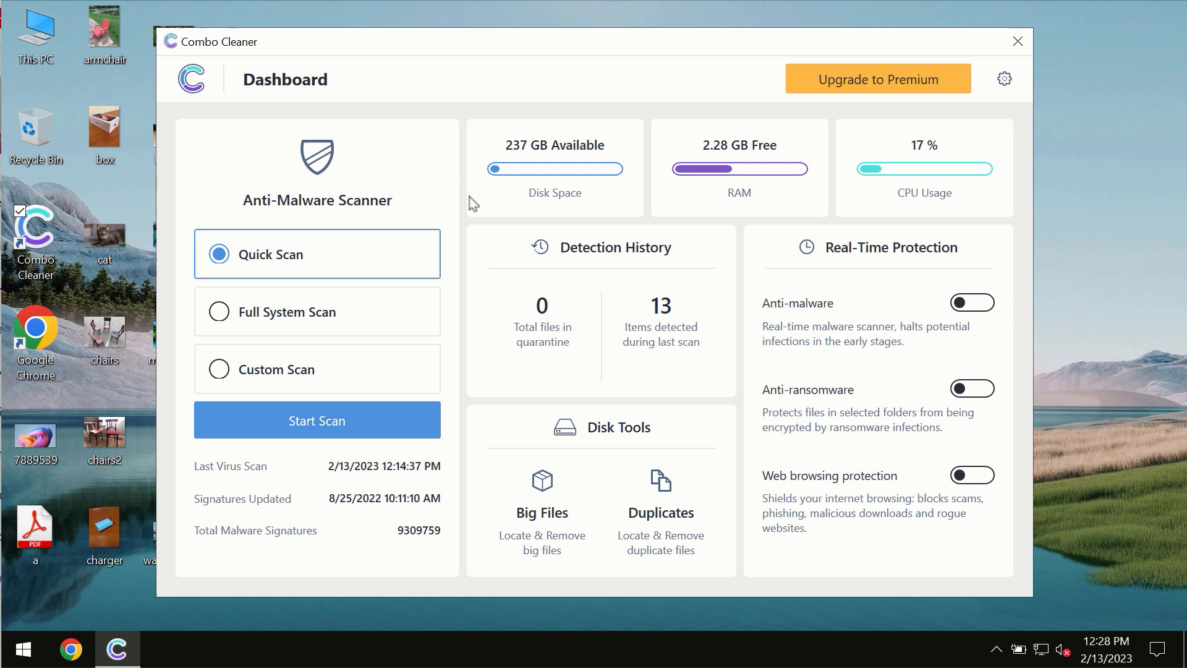
{"action": "mouse_move", "coordinate": [286, 274]}
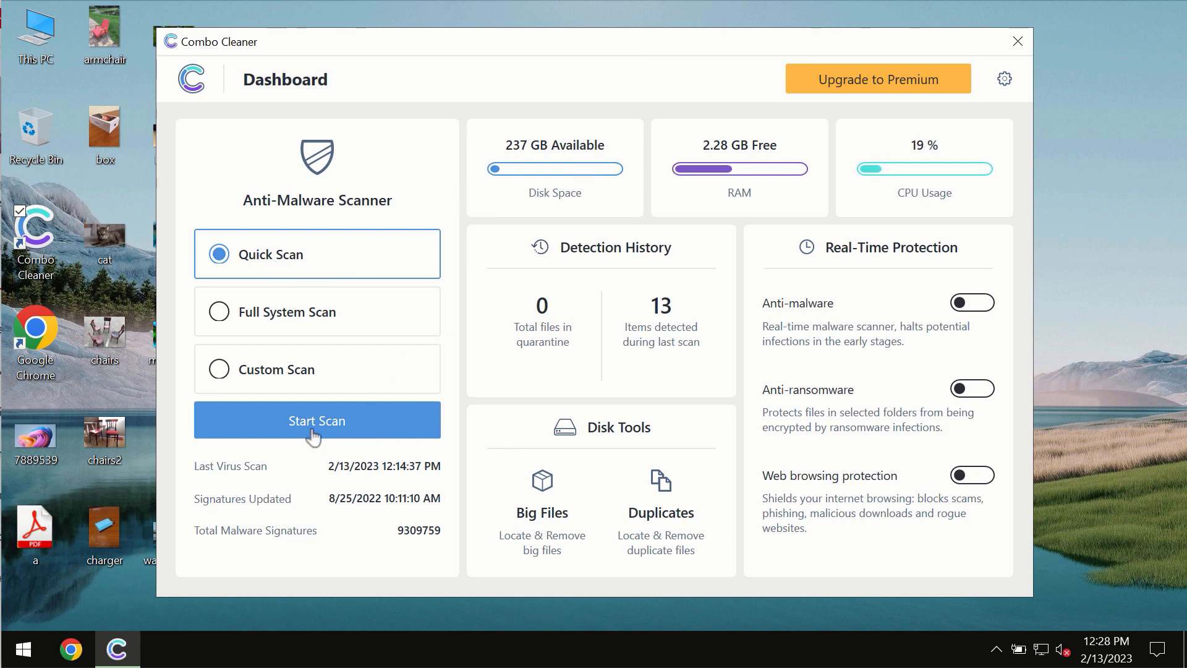
Step: Start a Quick Scan in Combo Cleaner's Anti-Malware Scanner
{"action": "left_click", "coordinate": [316, 420]}
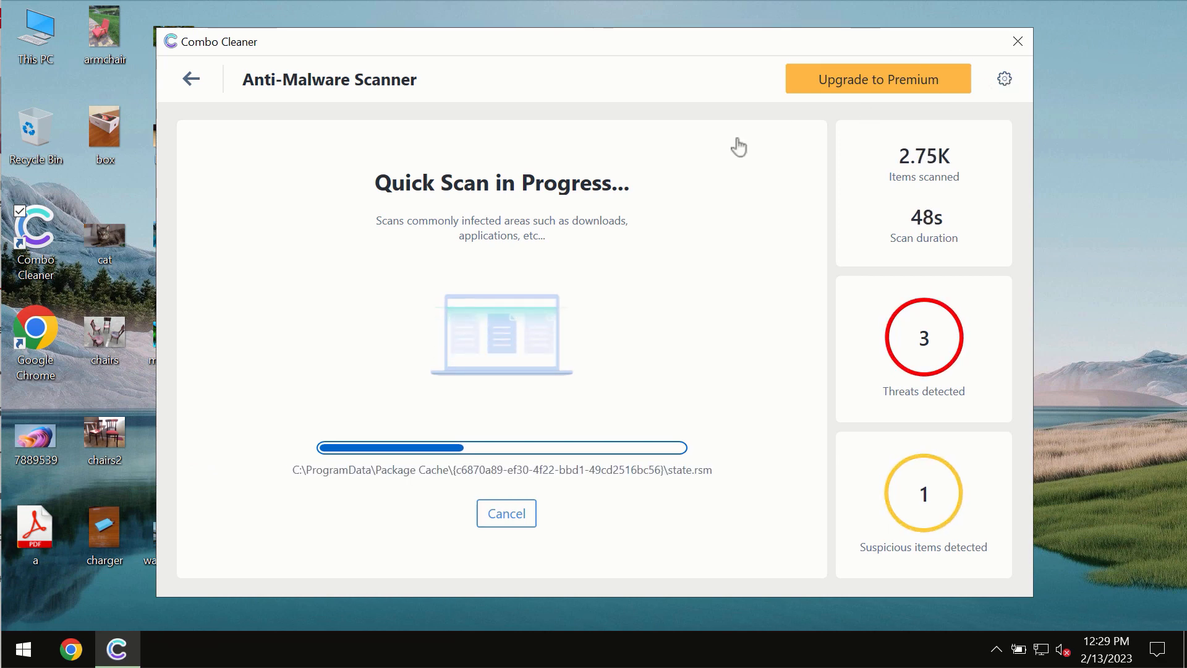
Step: Check the Anti-Ransomware settings, then go back to the dashboard
{"action": "left_click", "coordinate": [1004, 79]}
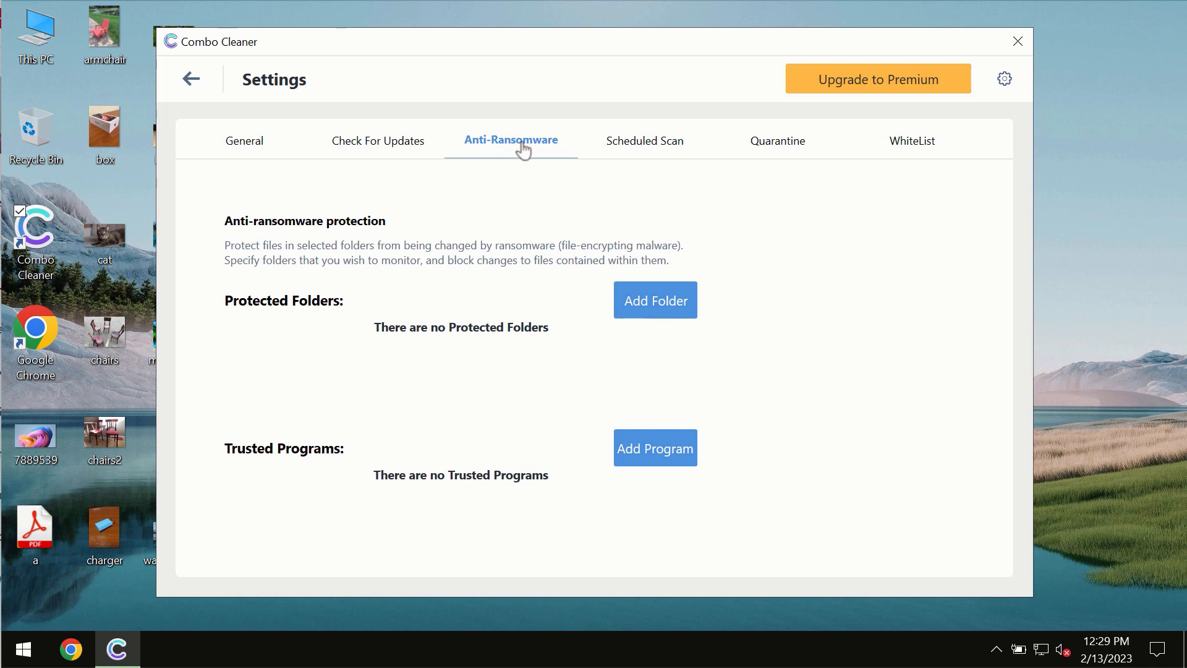
{"action": "mouse_move", "coordinate": [313, 84]}
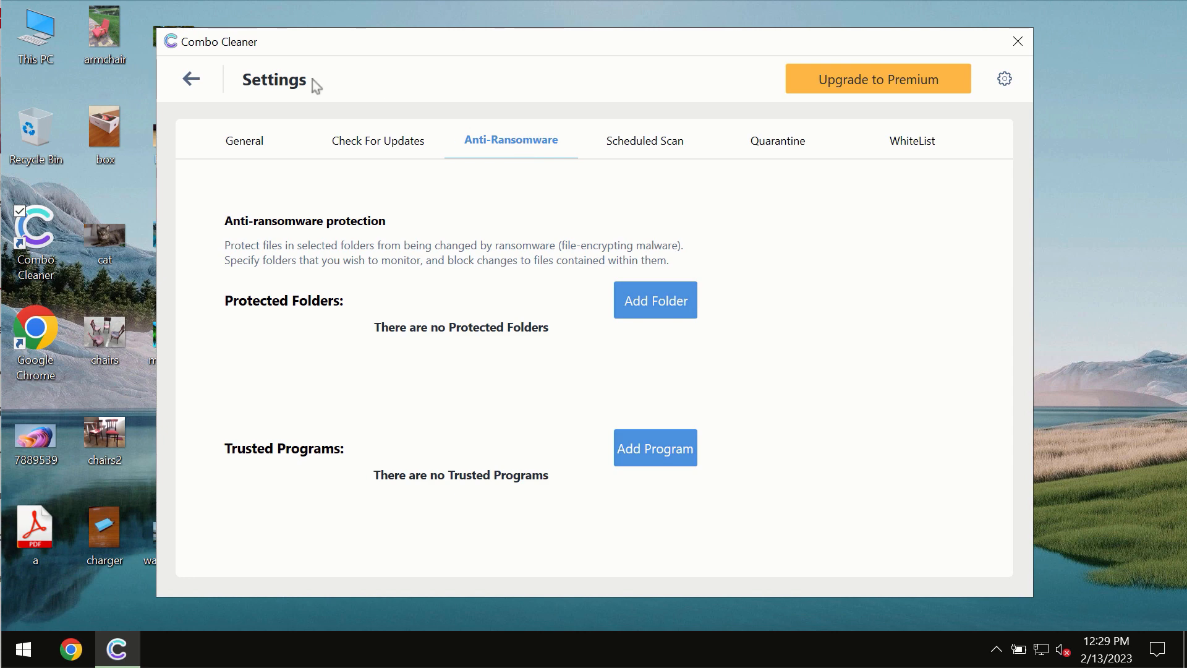
{"action": "mouse_move", "coordinate": [195, 78]}
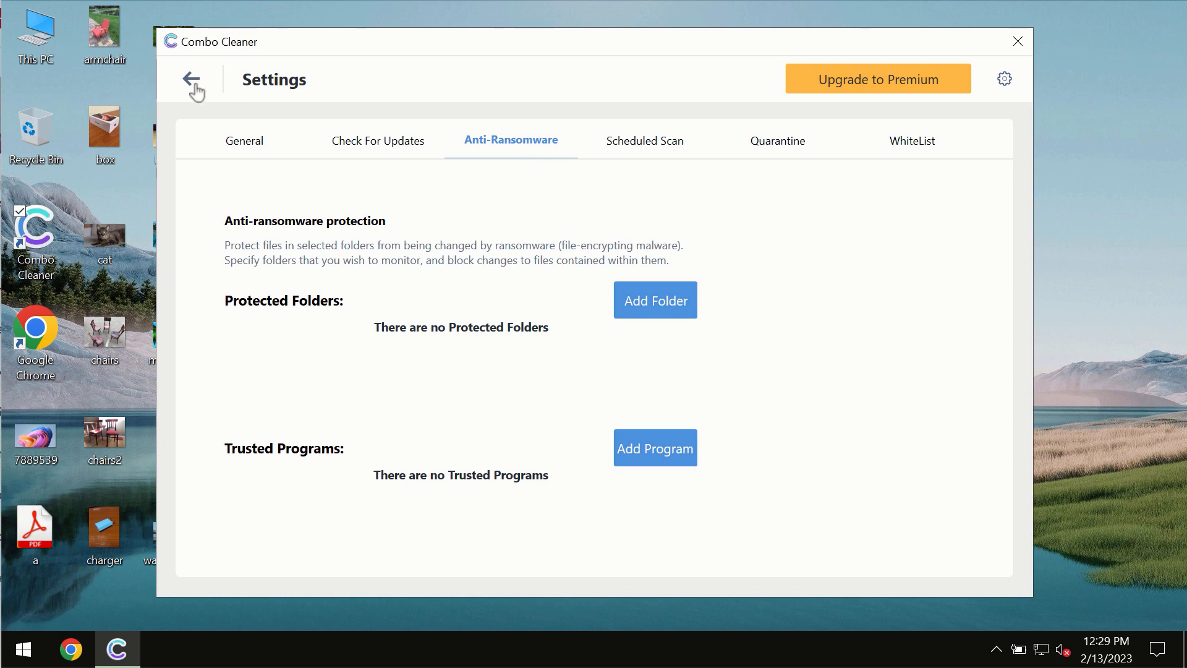
{"action": "left_click", "coordinate": [193, 79]}
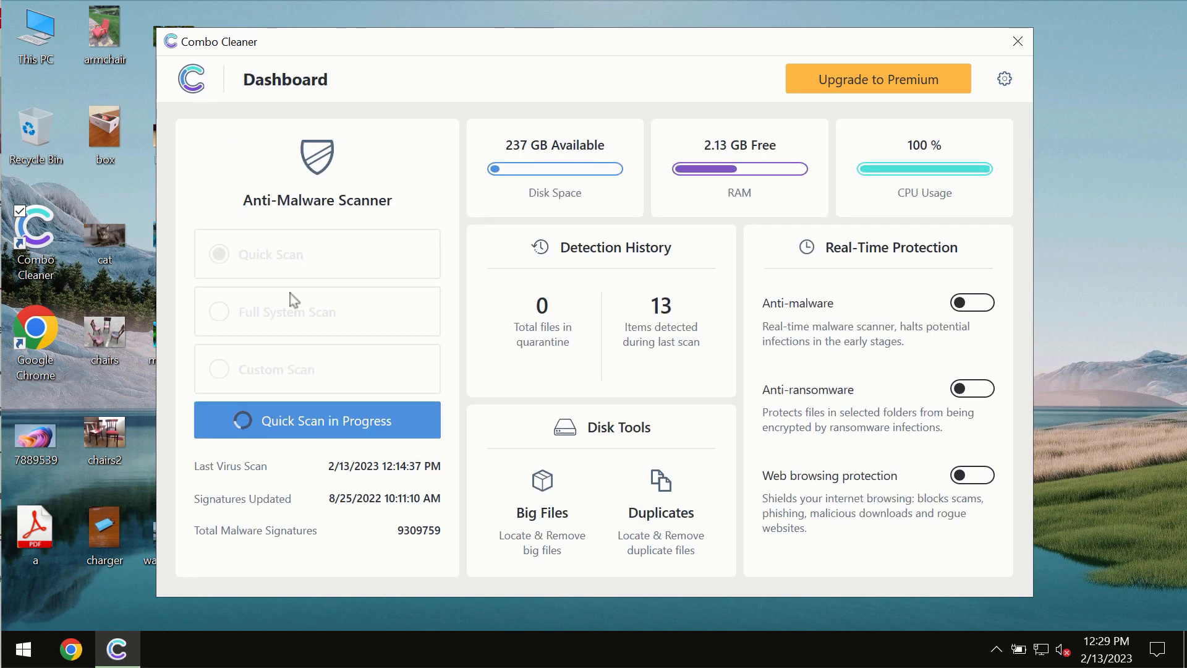
Step: Open the Threat Scan results showing 5 detected items selected for removal
{"action": "left_click", "coordinate": [317, 421]}
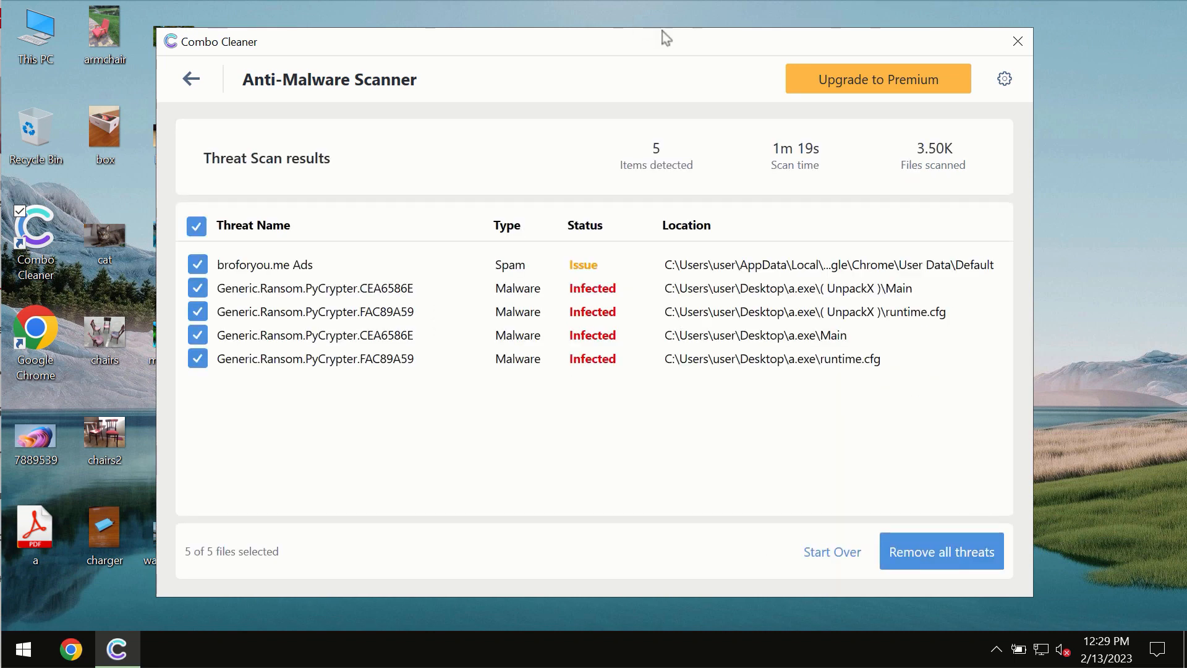
{"action": "mouse_move", "coordinate": [729, 62]}
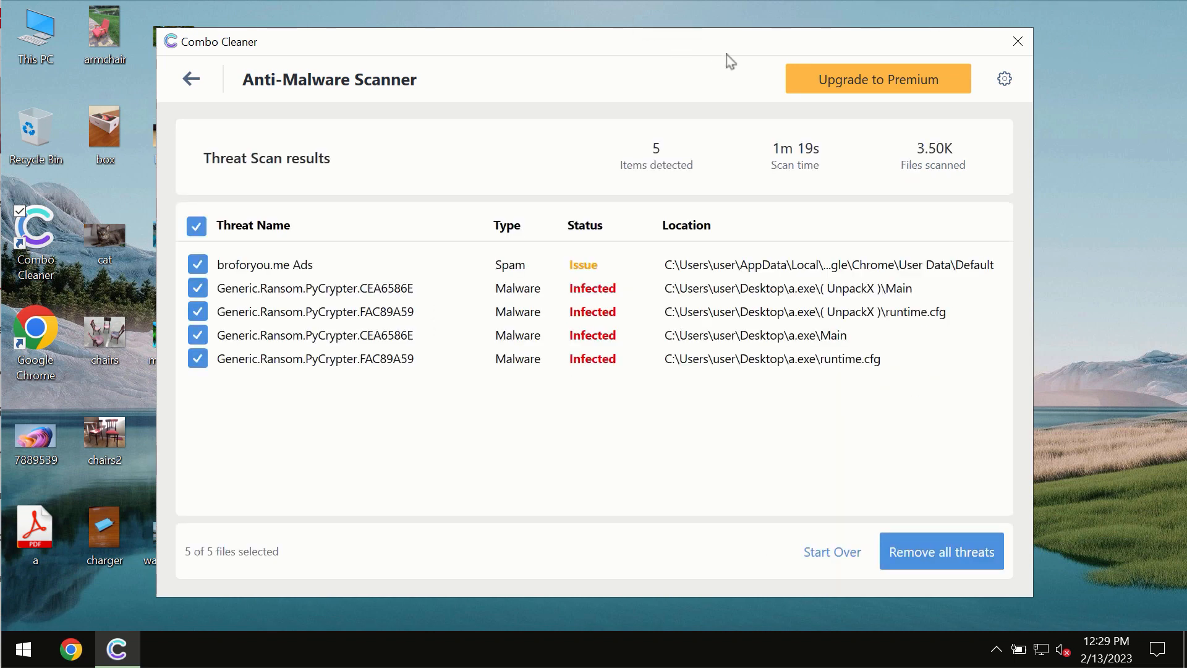
{"action": "mouse_move", "coordinate": [754, 46]}
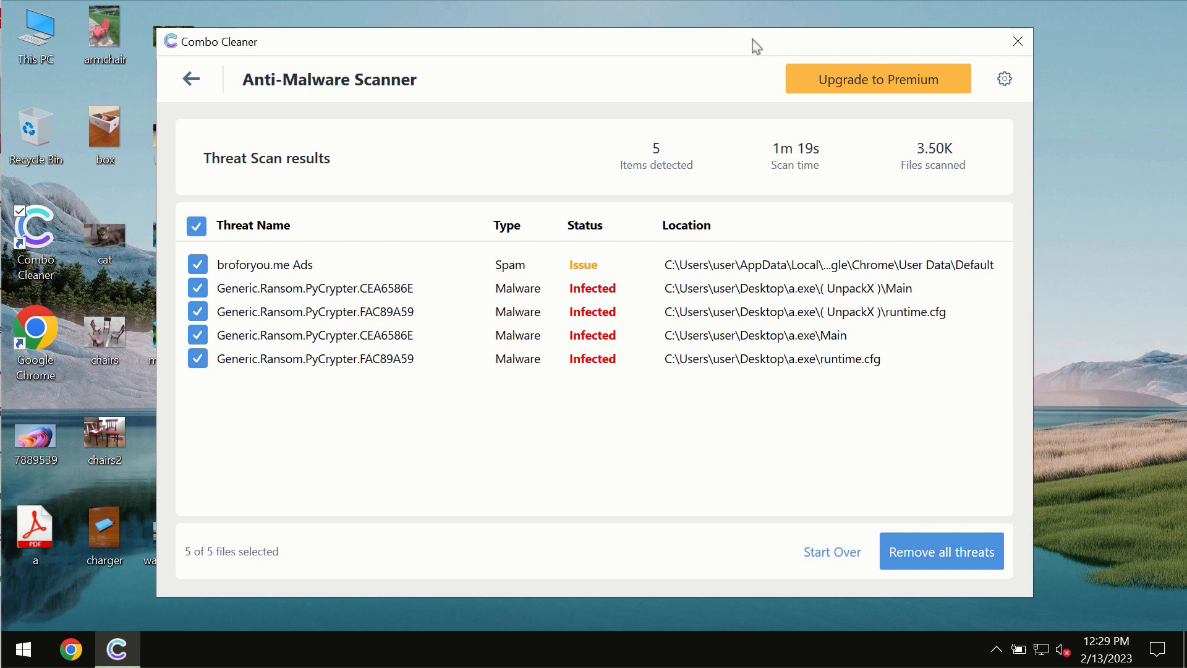